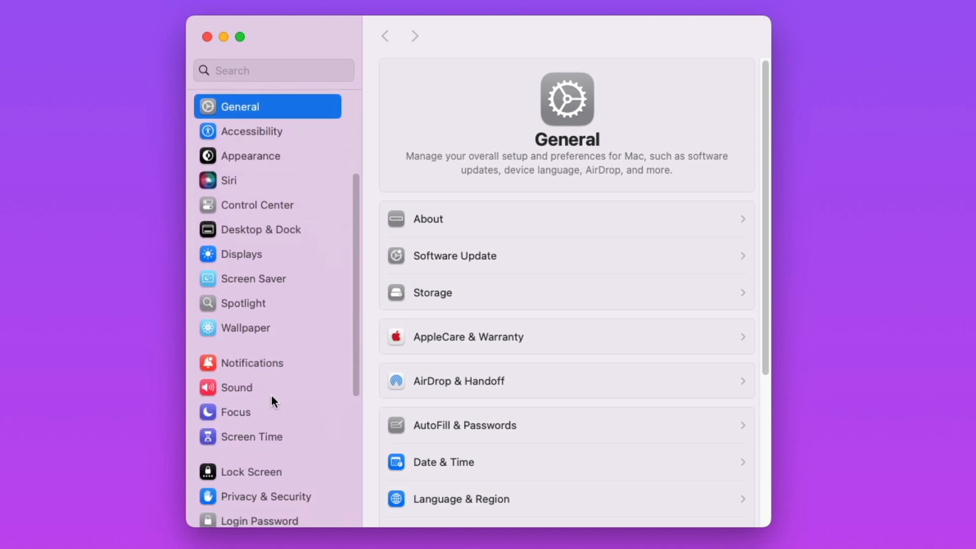
- Go to Privacy & Security and show the Full Disk Access app list
left_click(268, 444)
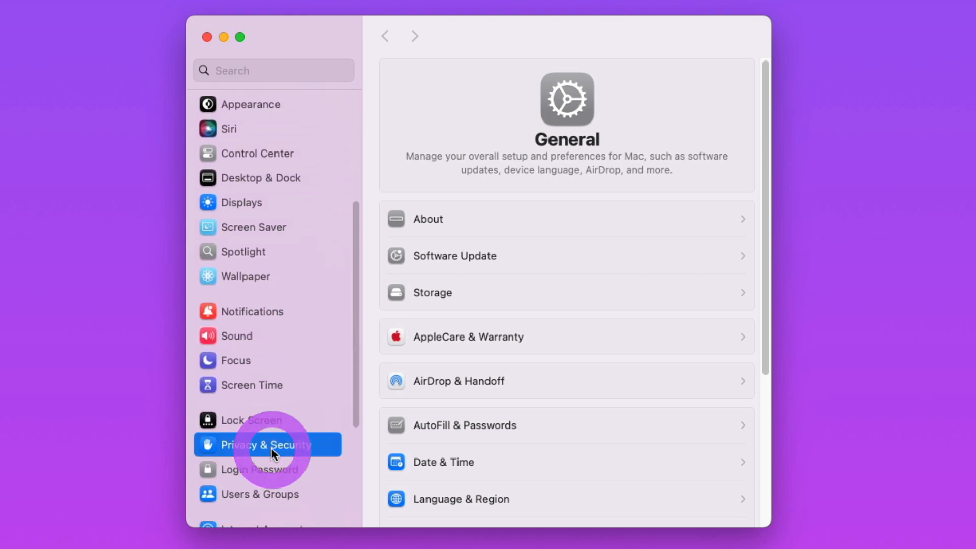
left_click(267, 444)
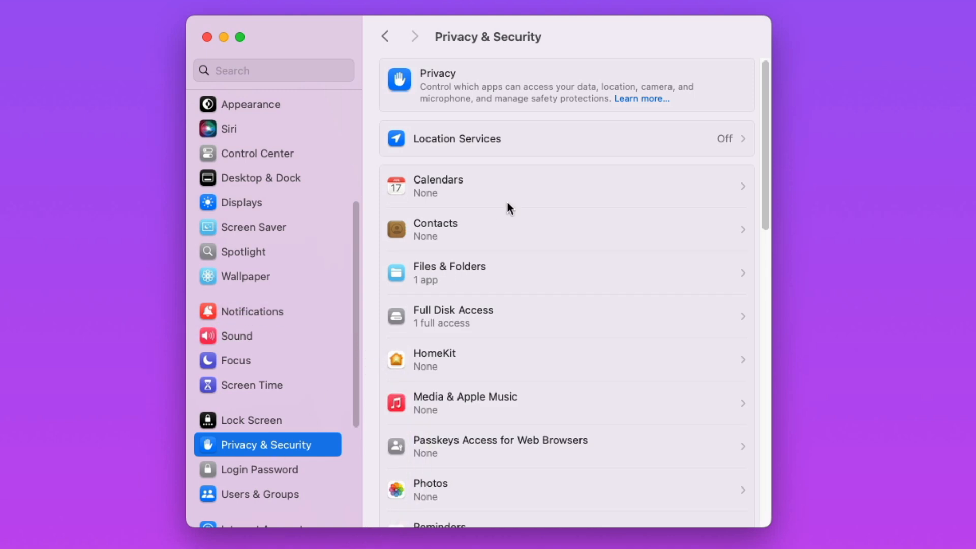
mouse_move(523, 323)
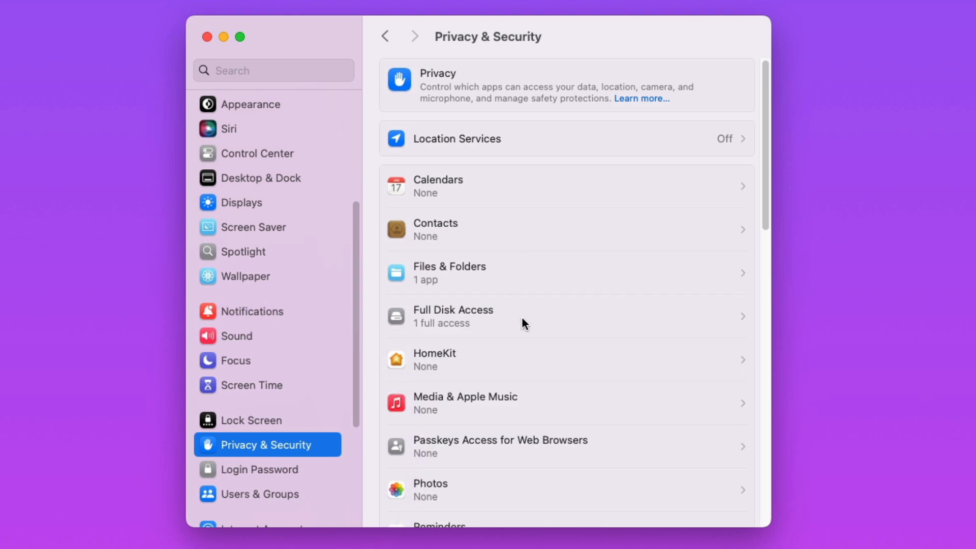
left_click(452, 315)
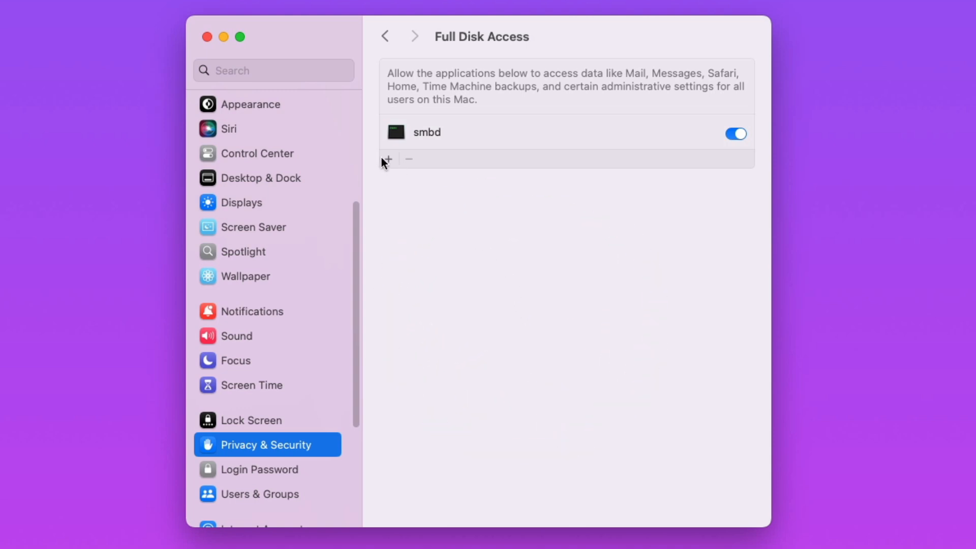
- Authenticate as administrator 'jared' to allow adding an app to Full Disk Access
left_click(735, 134)
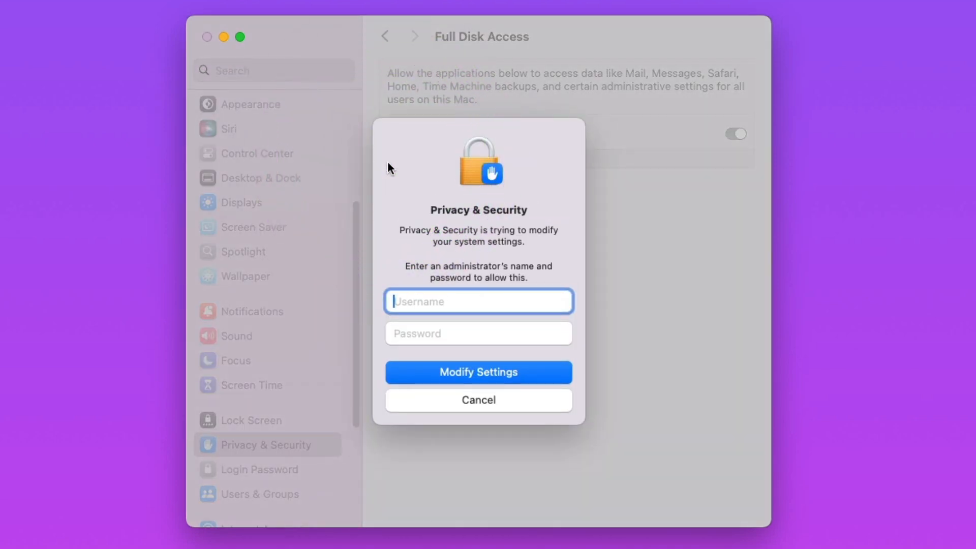
type("jared")
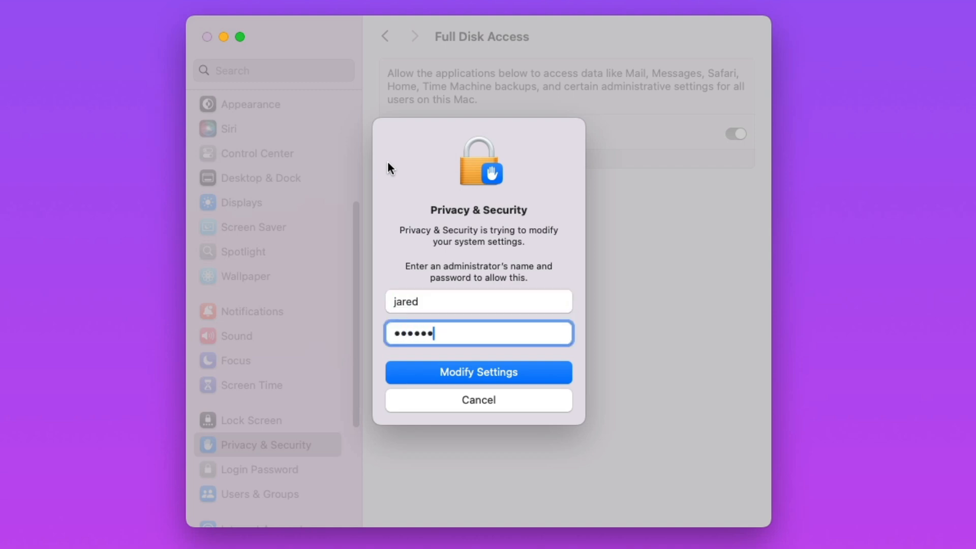
left_click(478, 371)
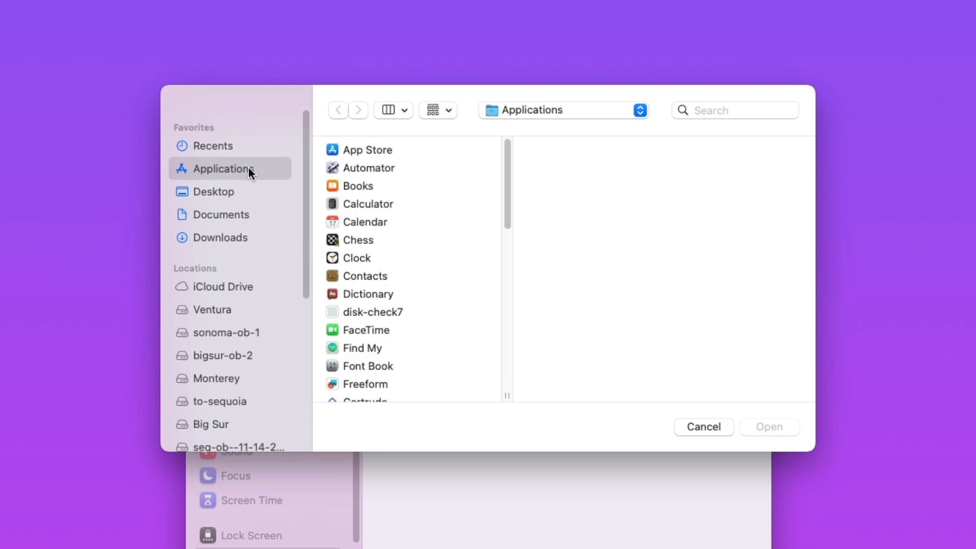
mouse_move(338, 198)
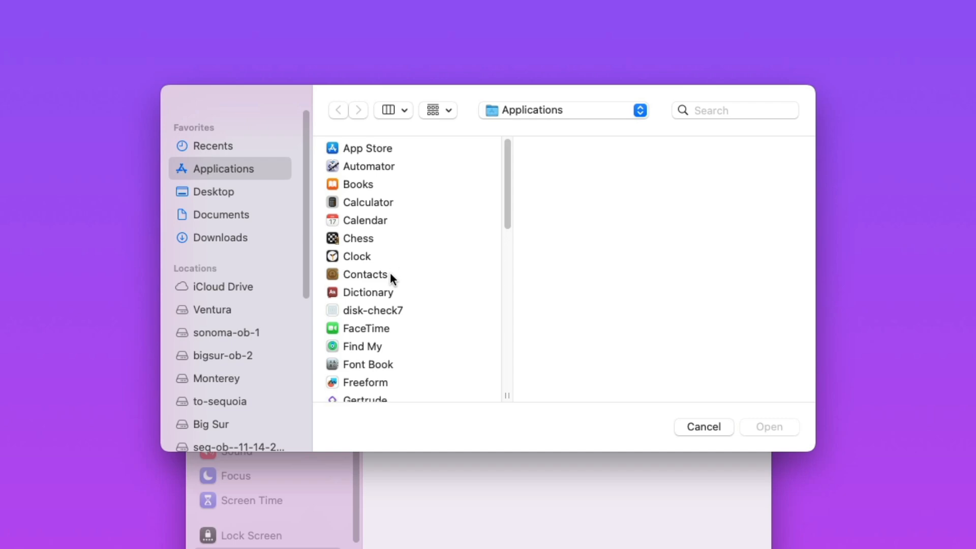
- Select Gertrude in Applications and add it to the Full Disk Access list
left_click(367, 326)
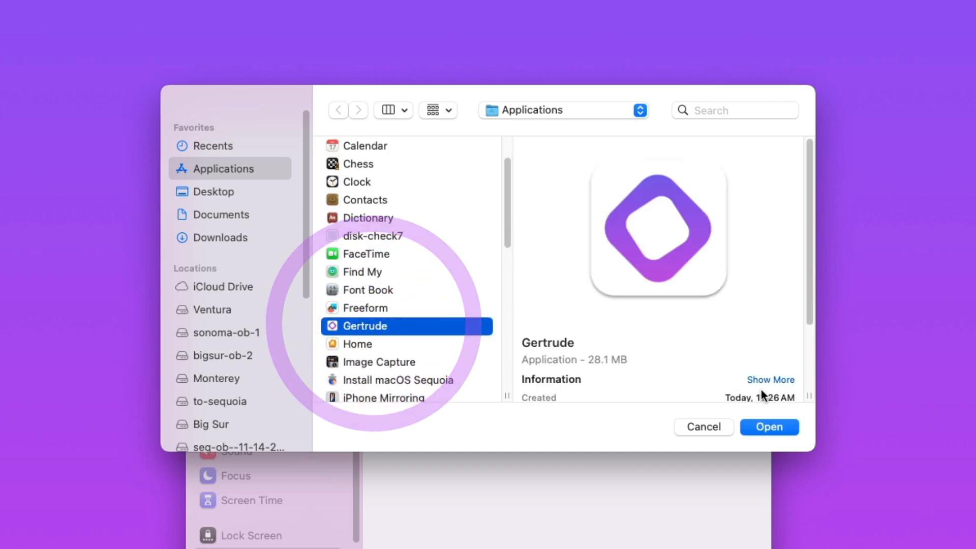
left_click(768, 427)
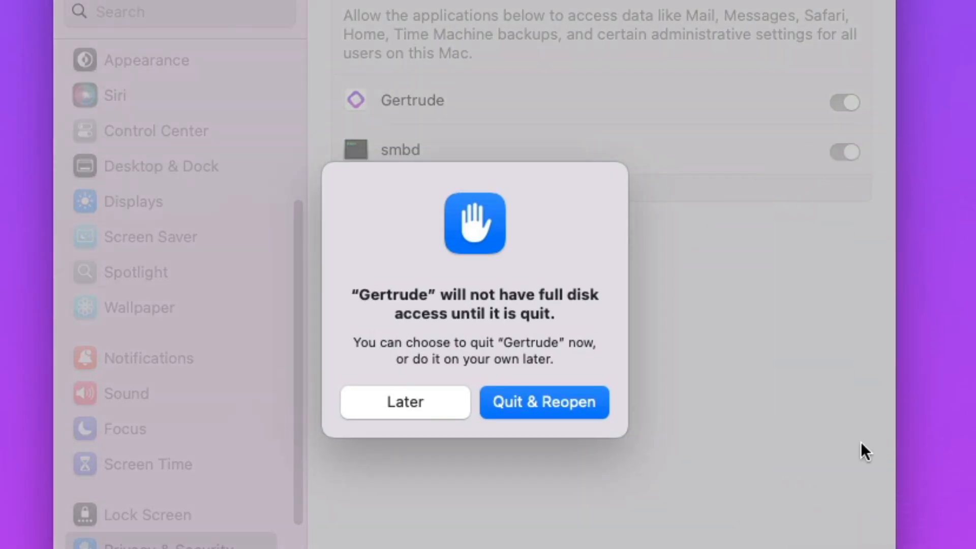
mouse_move(823, 499)
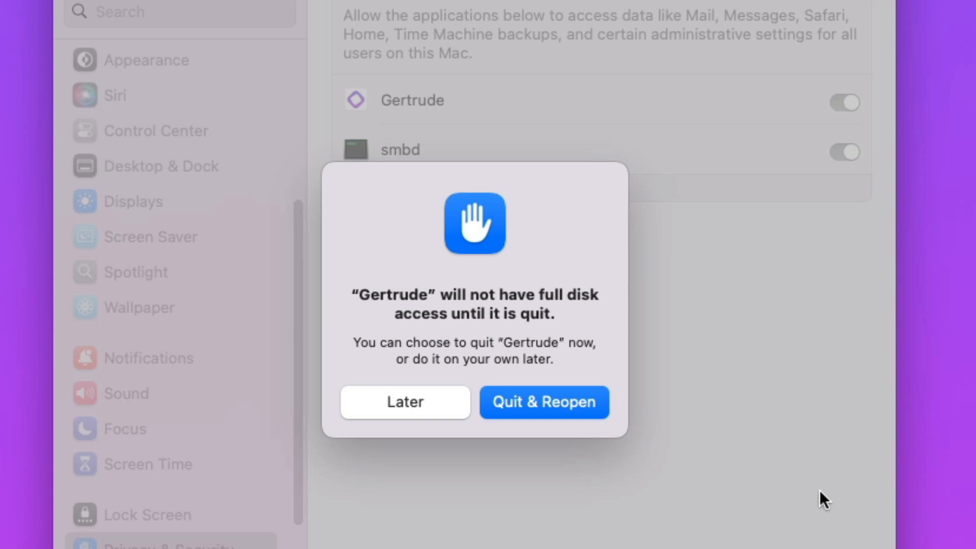